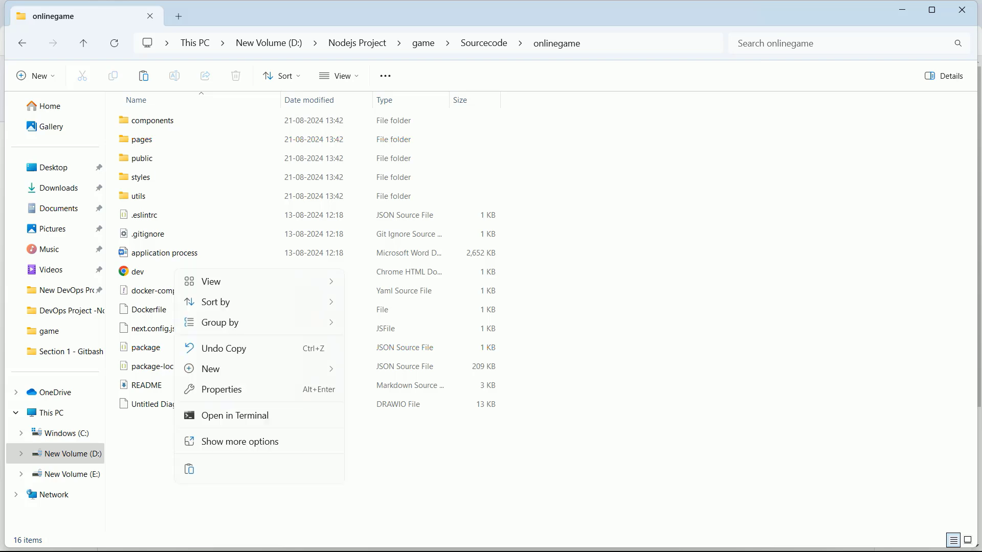
Step: Open Git Bash here from the onlinegame folder's expanded right-click menu
{"action": "left_click", "coordinate": [238, 441]}
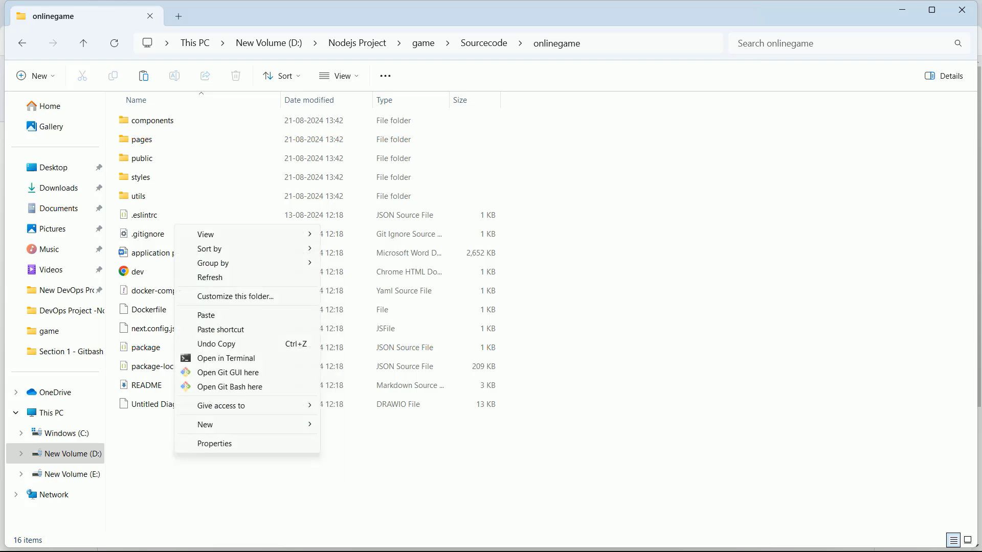
{"action": "mouse_move", "coordinate": [229, 387]}
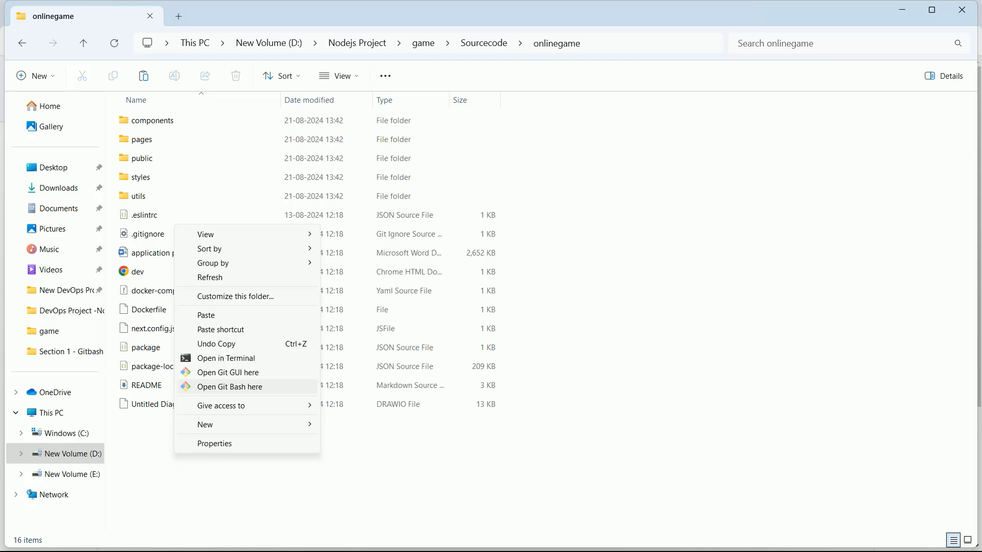
{"action": "left_click", "coordinate": [229, 386]}
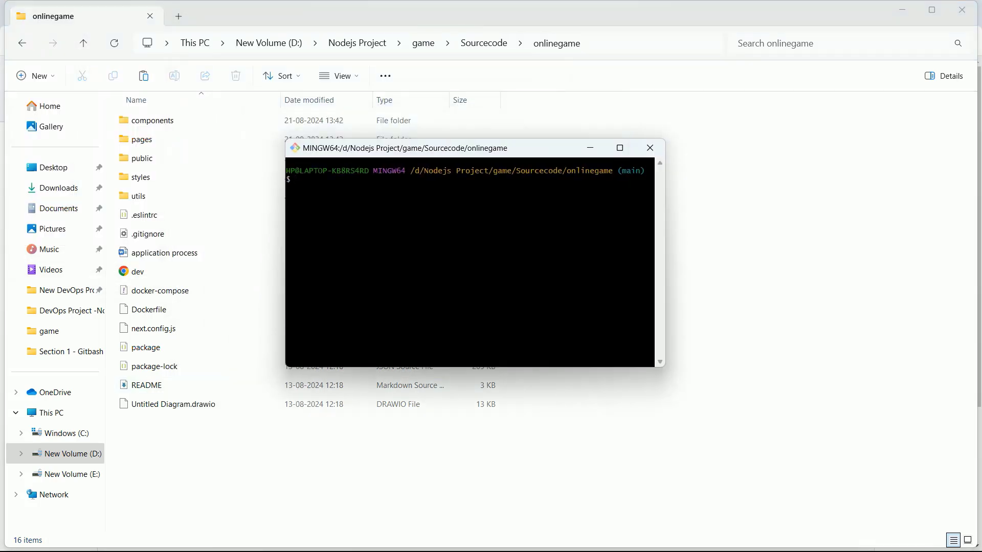
Step: Run dir to list the onlinegame project files
{"action": "type", "text": "dir"}
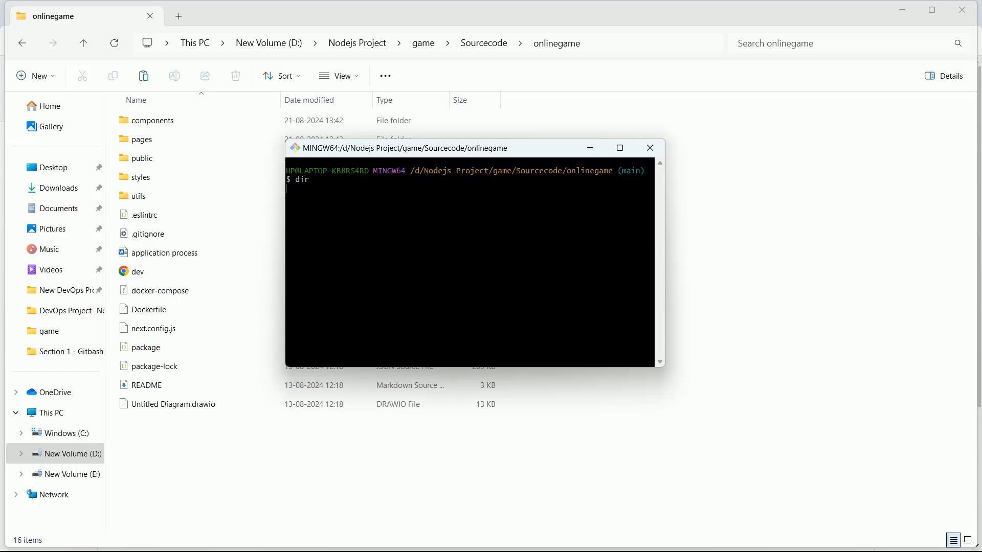
{"action": "key", "text": "Return"}
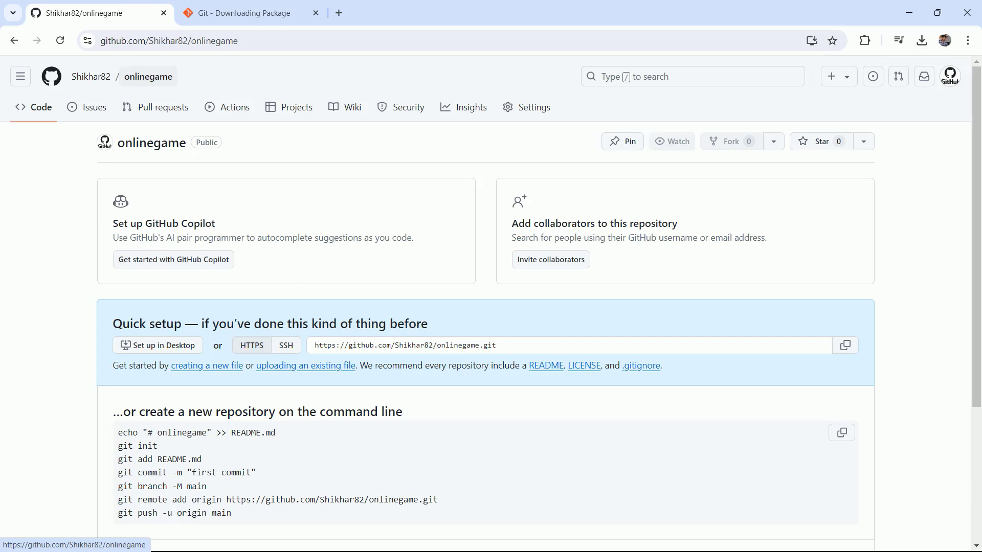
{"action": "left_click", "coordinate": [670, 141]}
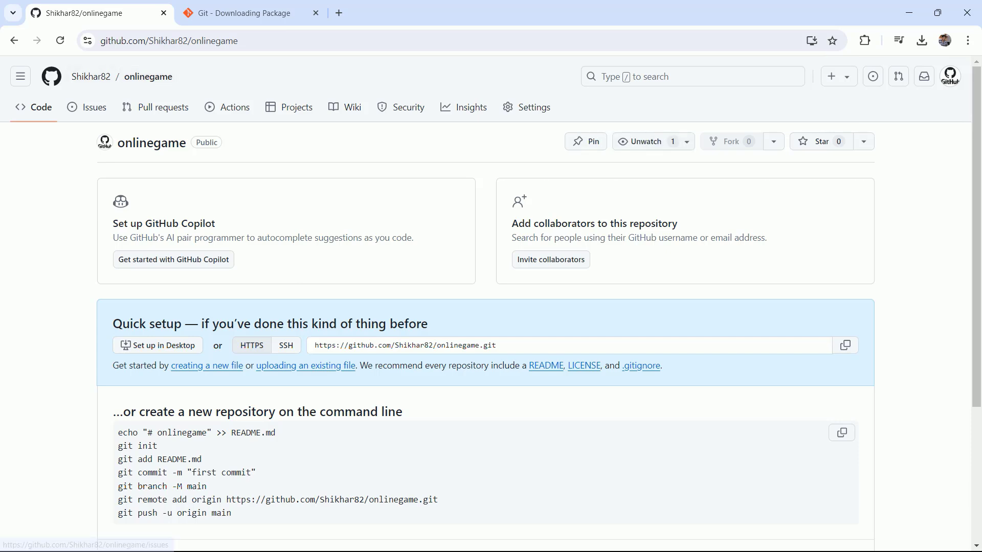
{"action": "key", "text": "alt+tab"}
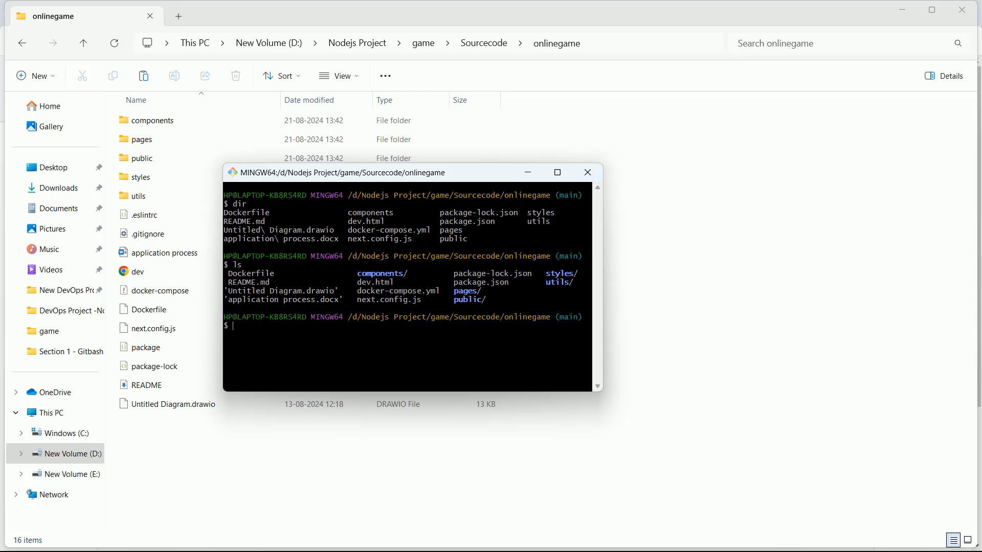
Step: Stage everything with git add . and commit as "Added Source Code by Developer"
{"action": "type", "text": "git add ."}
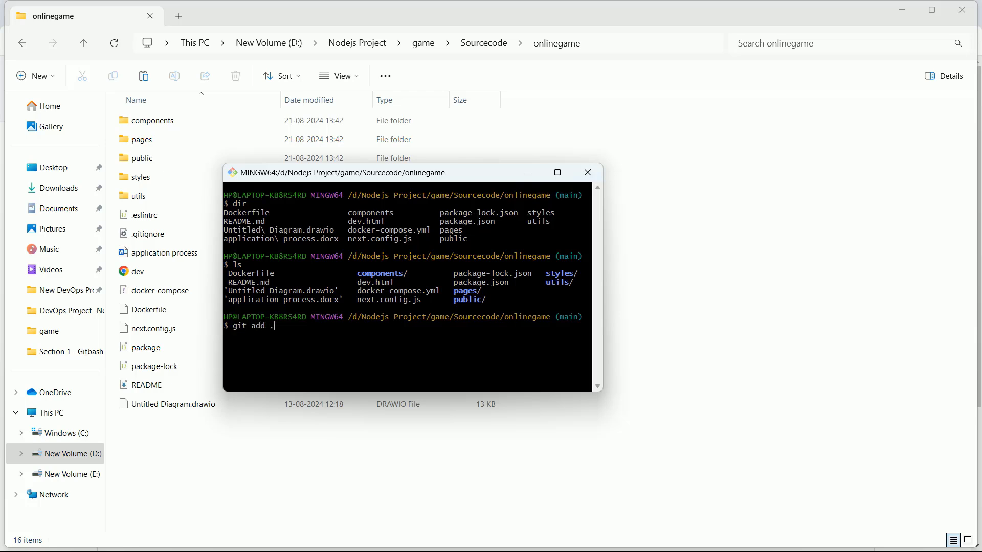
{"action": "key", "text": "Return"}
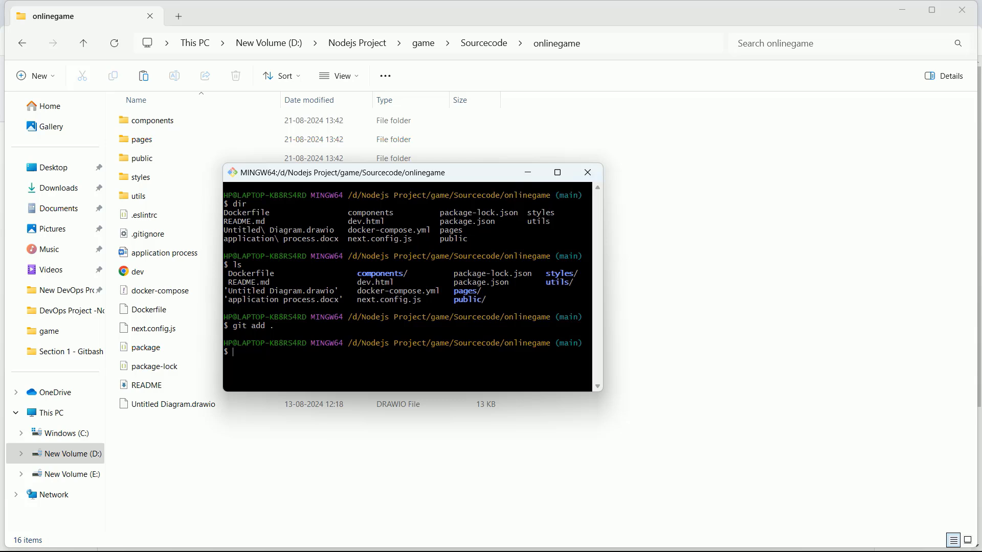
{"action": "type", "text": "git com"}
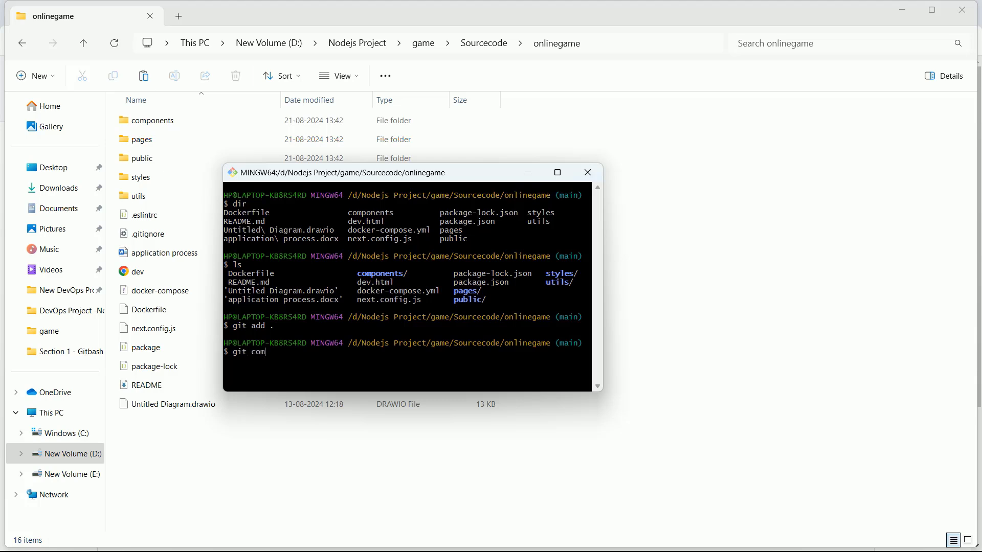
{"action": "type", "text": "mit"}
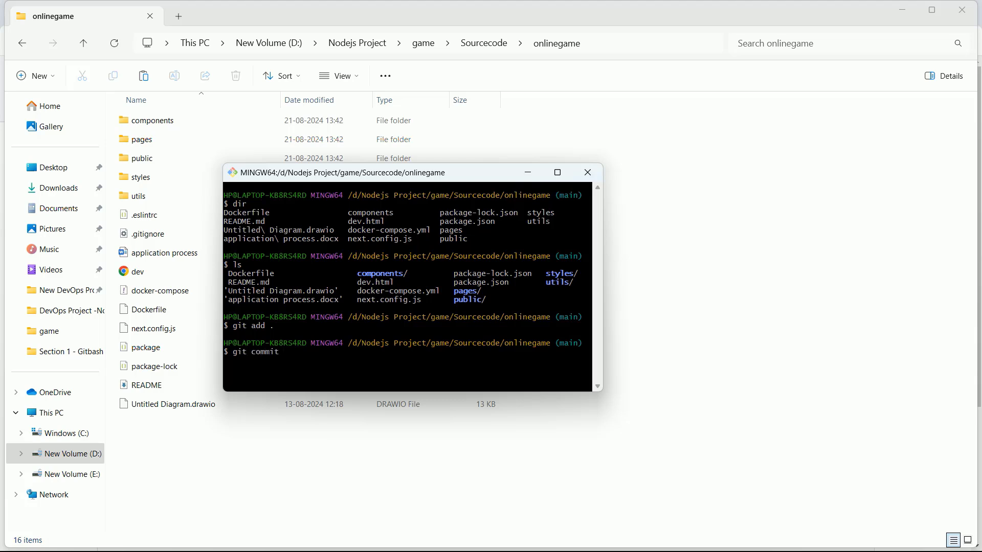
{"action": "type", "text": "-m \"A"}
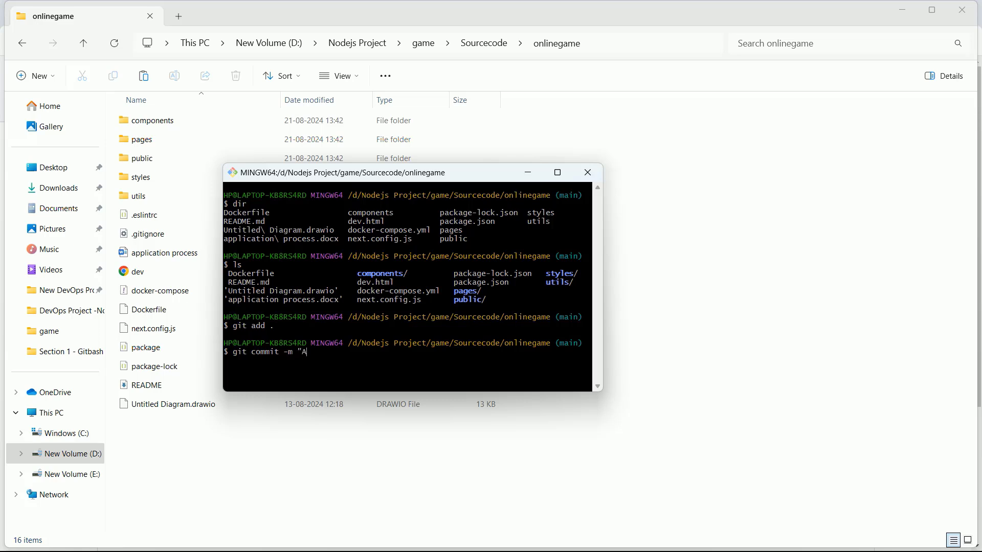
{"action": "type", "text": "dded S"}
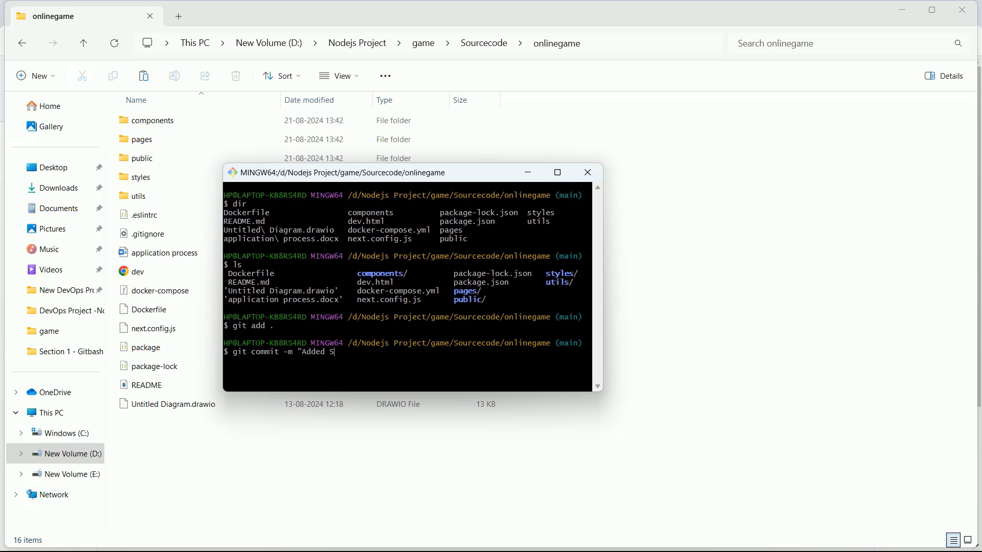
{"action": "type", "text": "ource Code"}
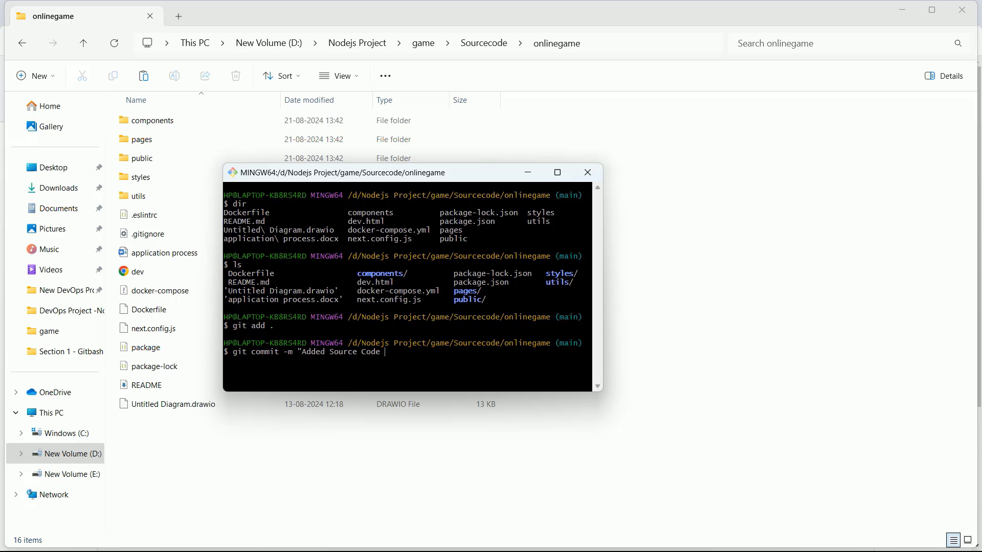
{"action": "type", "text": "by Developer"}
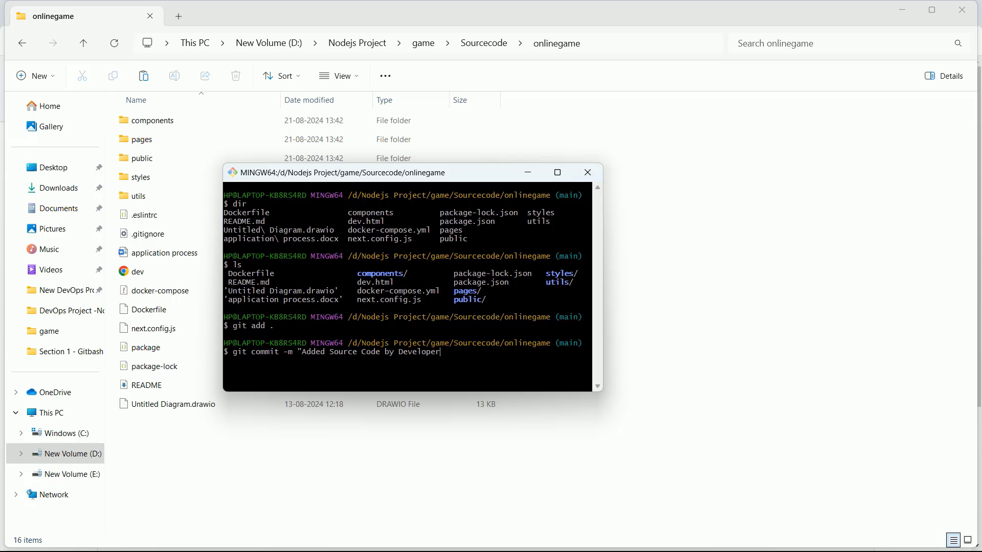
{"action": "key", "text": "Return"}
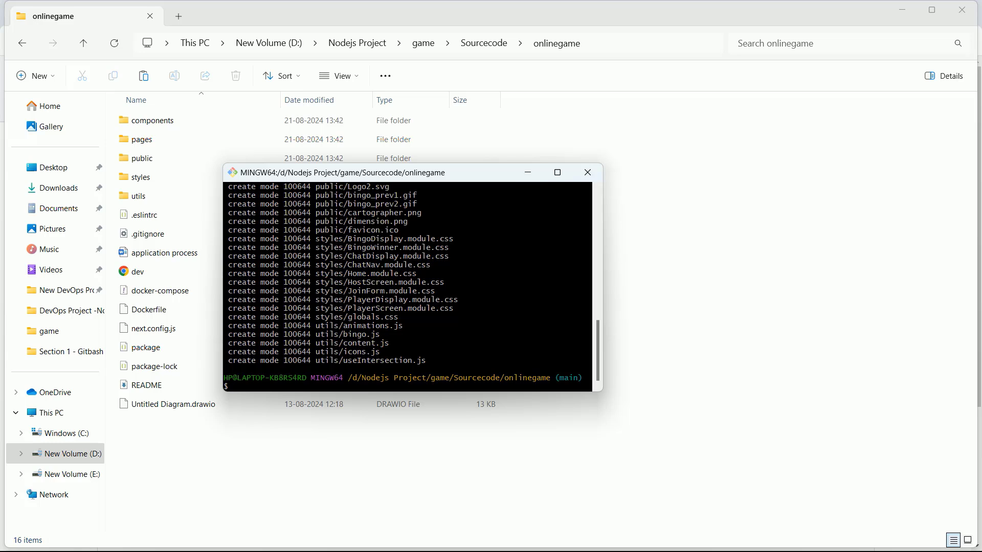
Step: Run git push, hit the Authentication failed error, and type git push again
{"action": "type", "text": "git"}
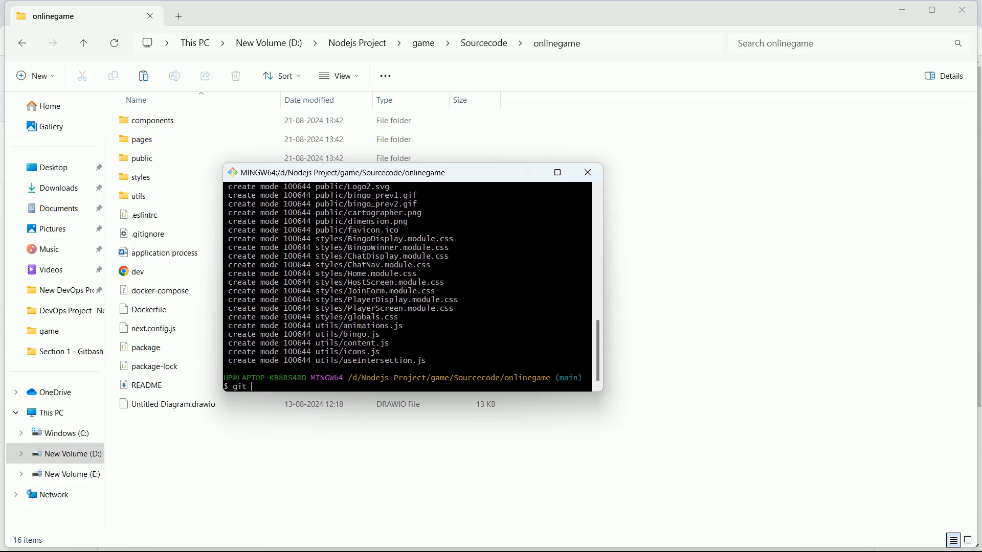
{"action": "type", "text": "push"}
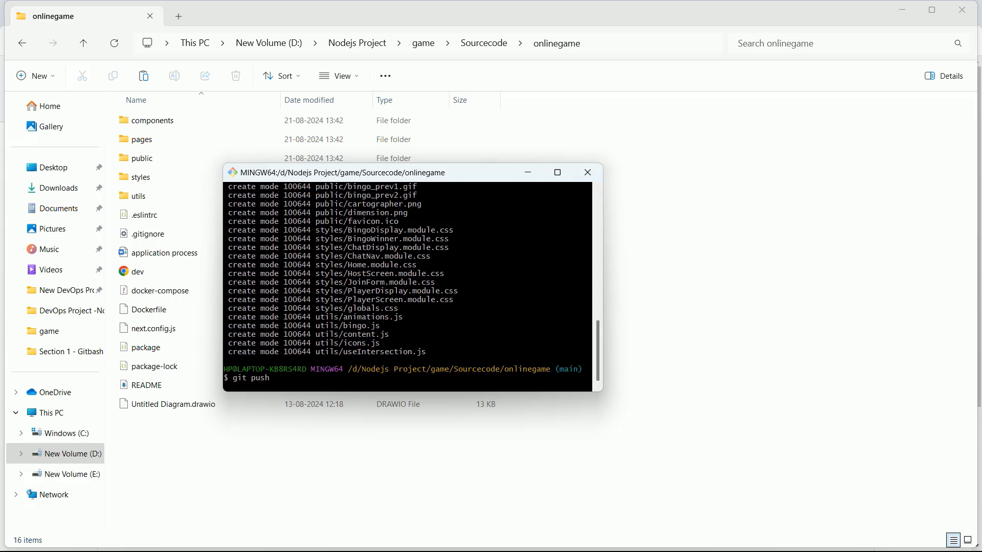
{"action": "key", "text": "Return"}
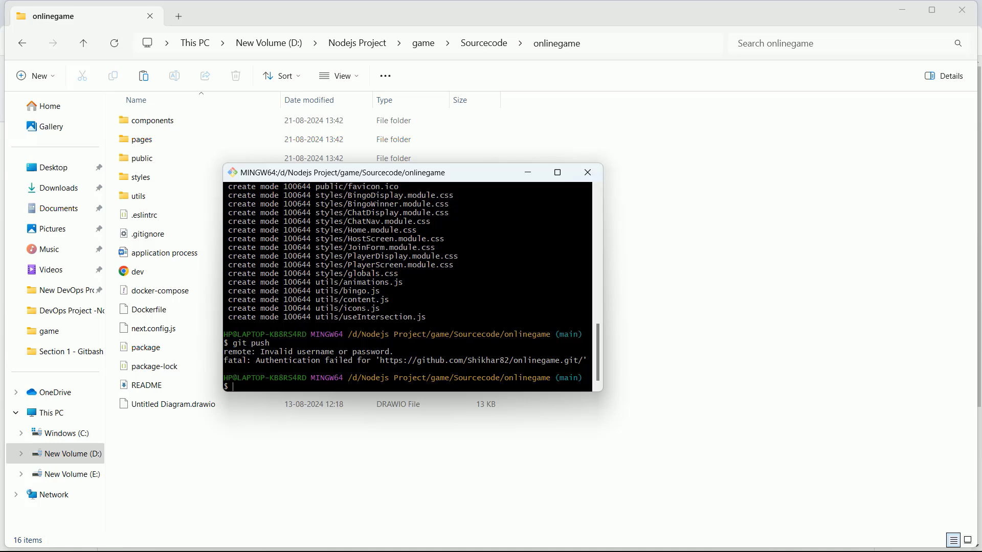
{"action": "type", "text": "git push"}
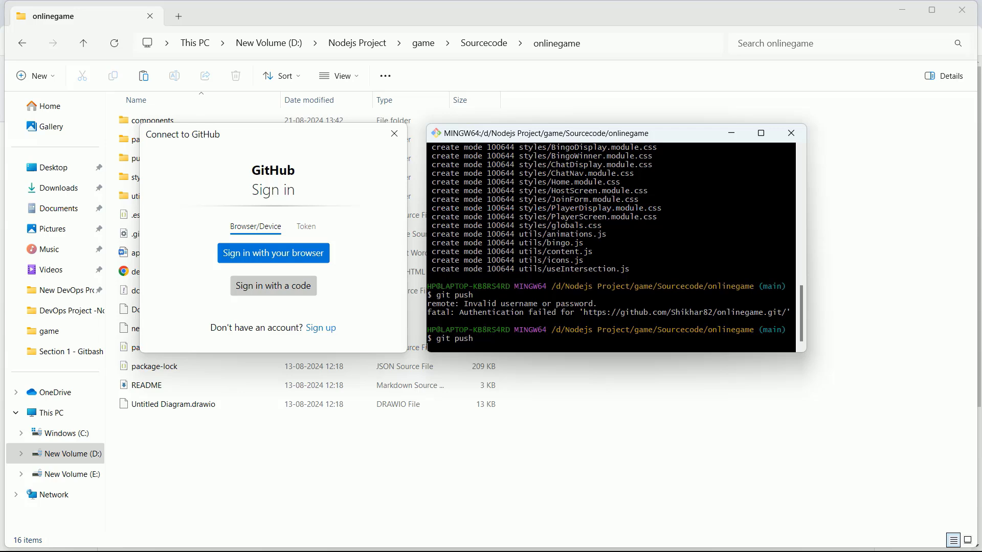
Step: Choose the Token tab in the Connect to GitHub dialog
{"action": "left_click", "coordinate": [307, 226]}
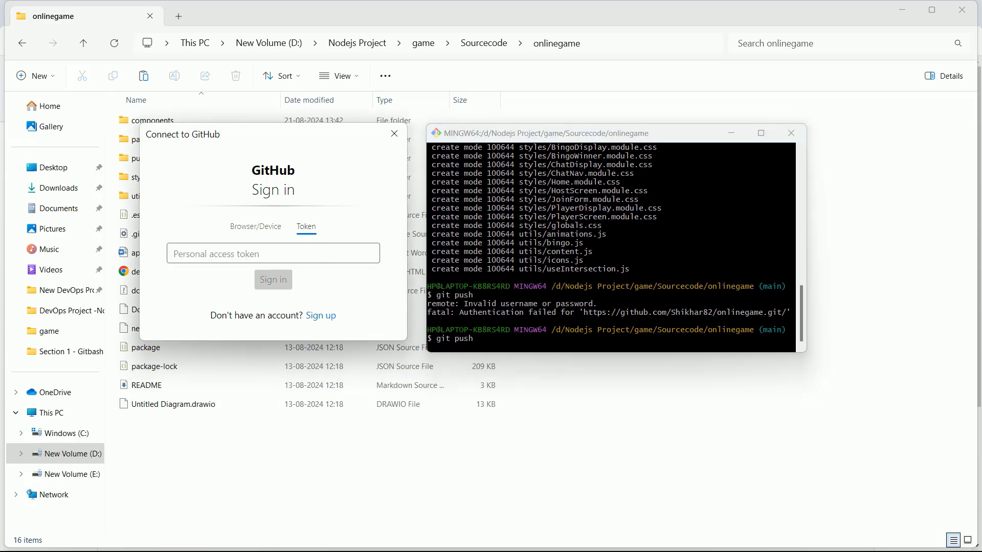